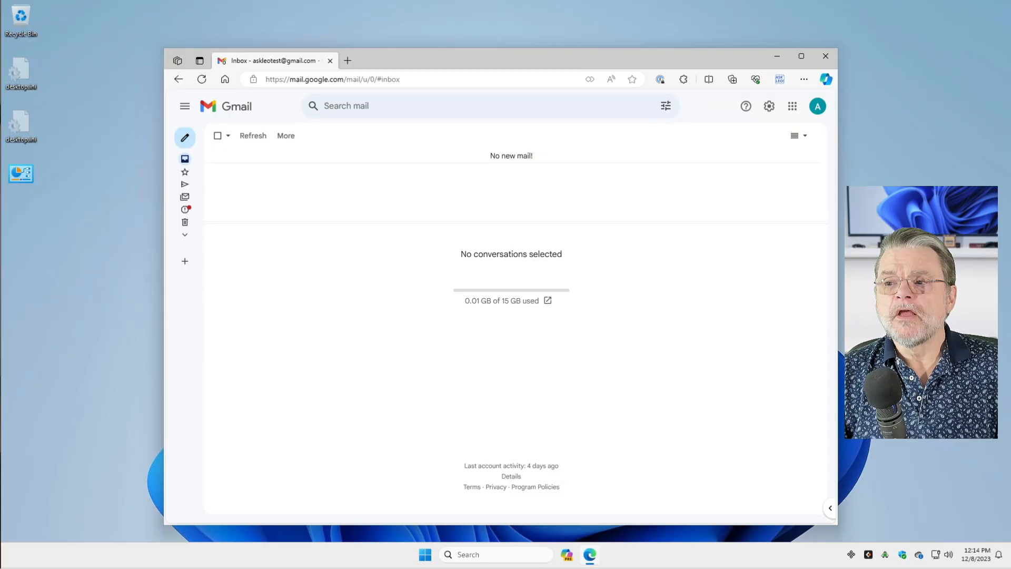
Bring up the Gmail account menu from the profile avatar.
{"action": "left_click", "coordinate": [817, 105]}
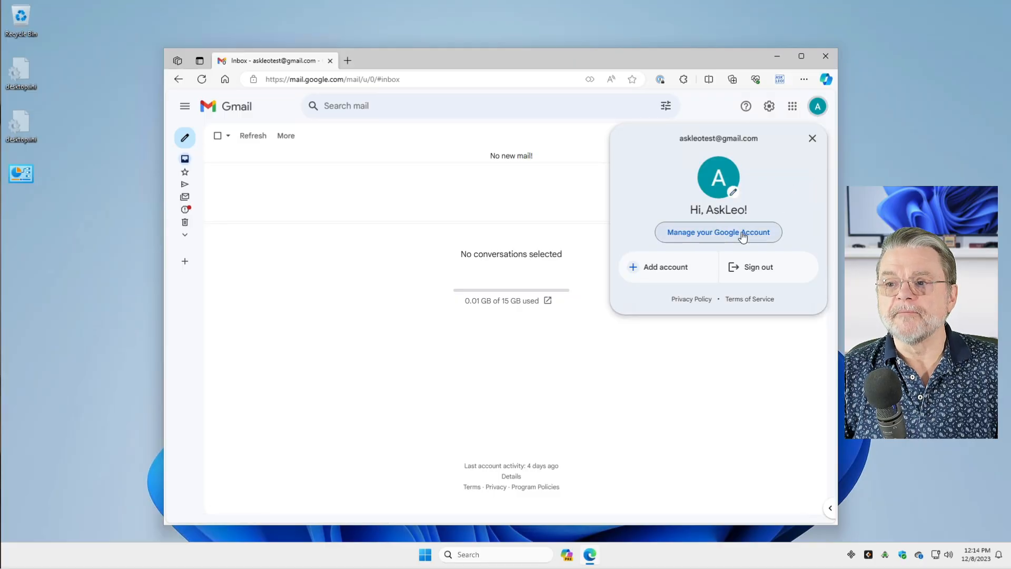
{"action": "mouse_move", "coordinate": [717, 232]}
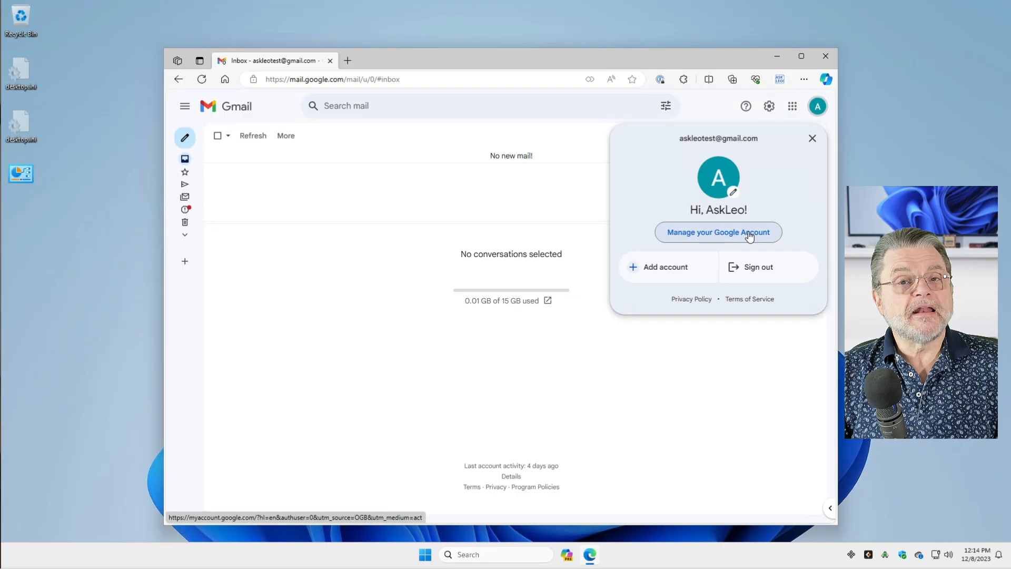
Reach the Security page's 'How you sign in to Google' section with the Password row.
{"action": "left_click", "coordinate": [717, 232]}
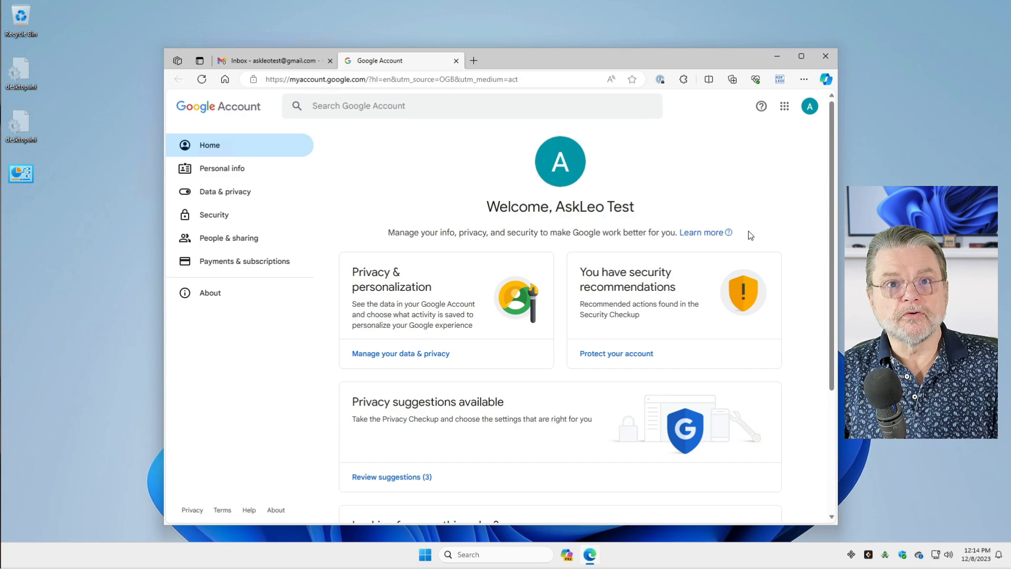
{"action": "mouse_move", "coordinate": [262, 355]}
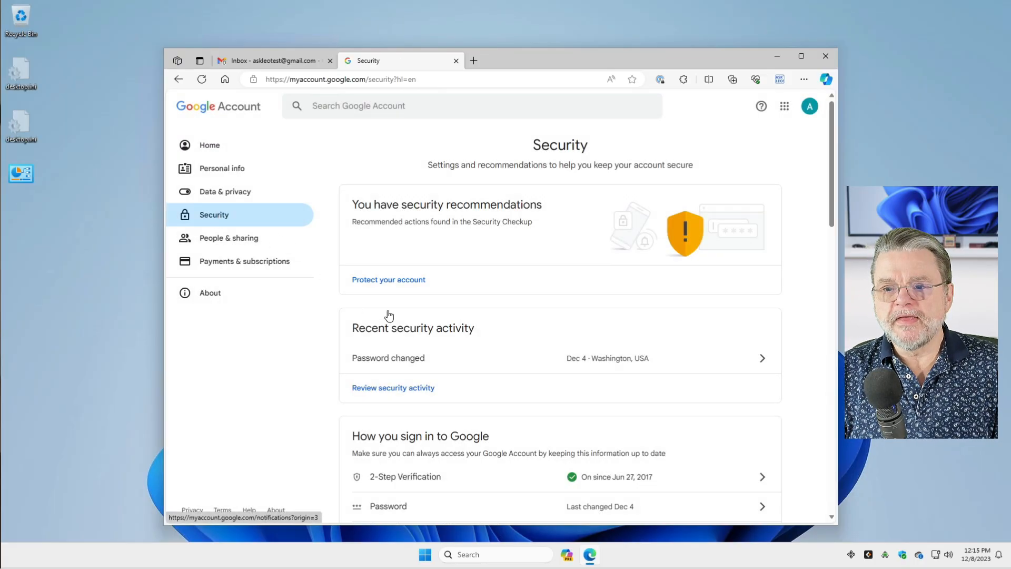
{"action": "scroll", "scroll_direction": "down", "scroll_amount": 3}
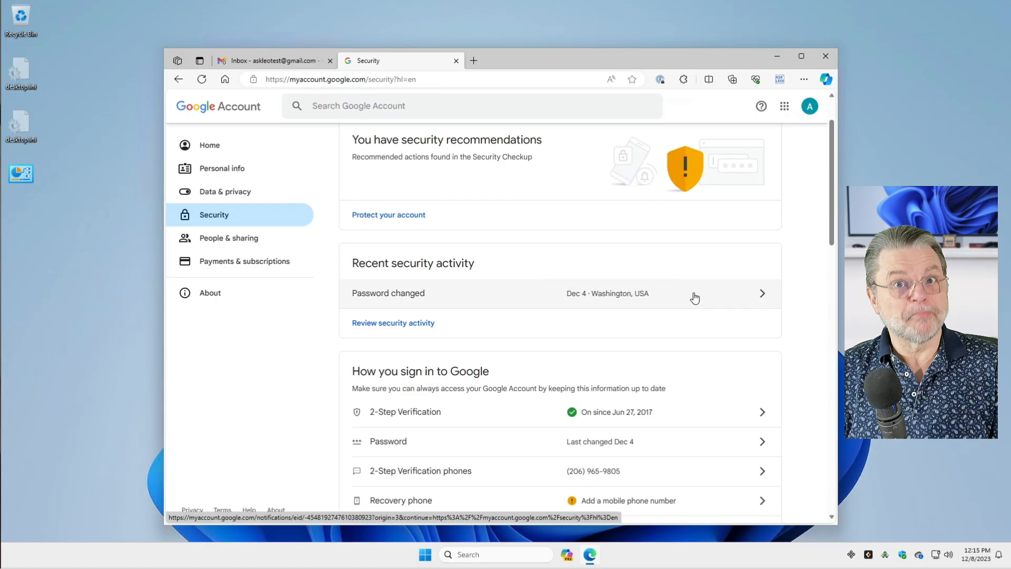
{"action": "scroll", "scroll_direction": "down", "scroll_amount": 3}
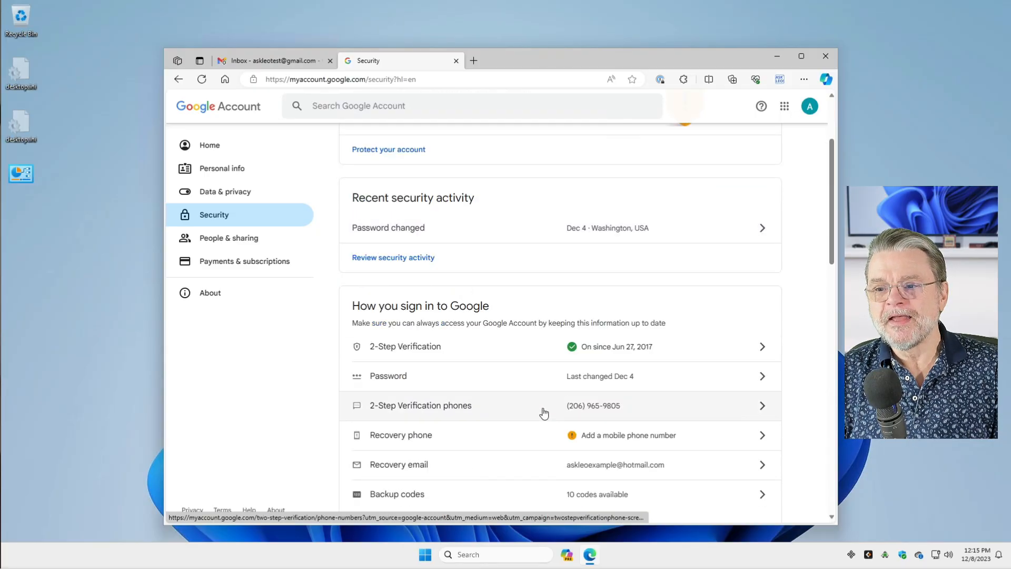
{"action": "mouse_move", "coordinate": [763, 383]}
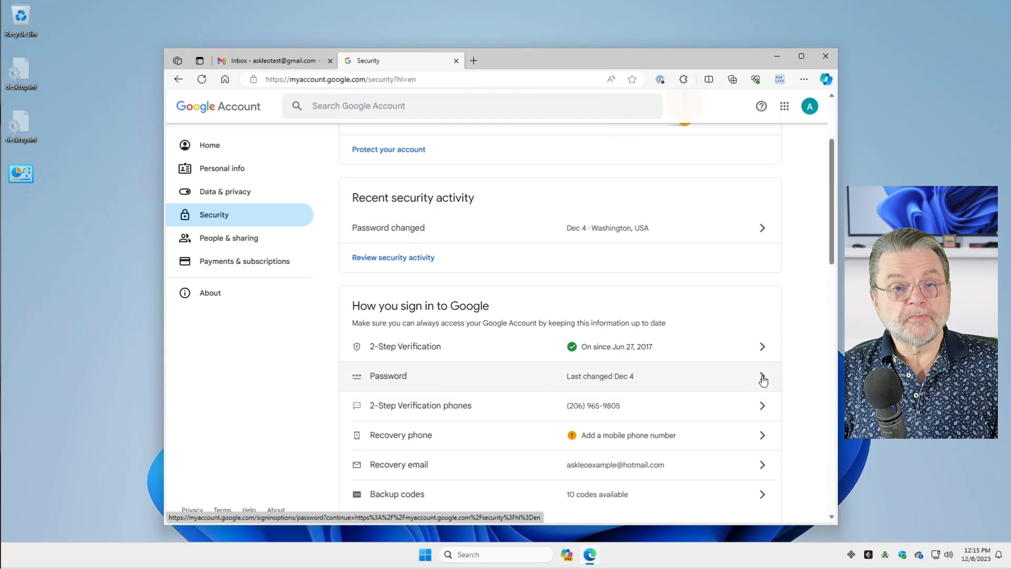
Confirm identity with the current password to reach the new-password fields.
{"action": "left_click", "coordinate": [389, 376]}
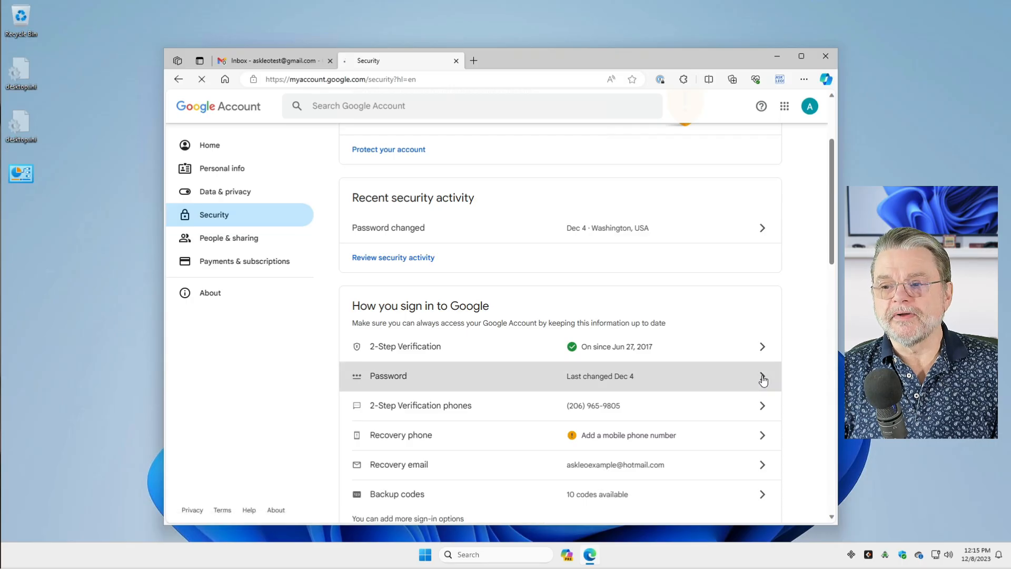
{"action": "left_click", "coordinate": [386, 376]}
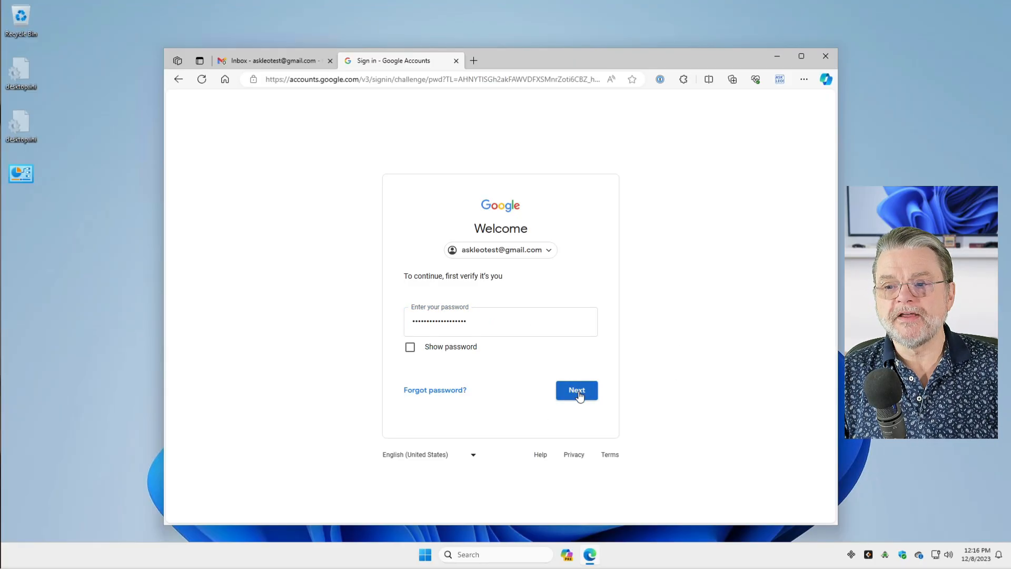
{"action": "left_click", "coordinate": [576, 390]}
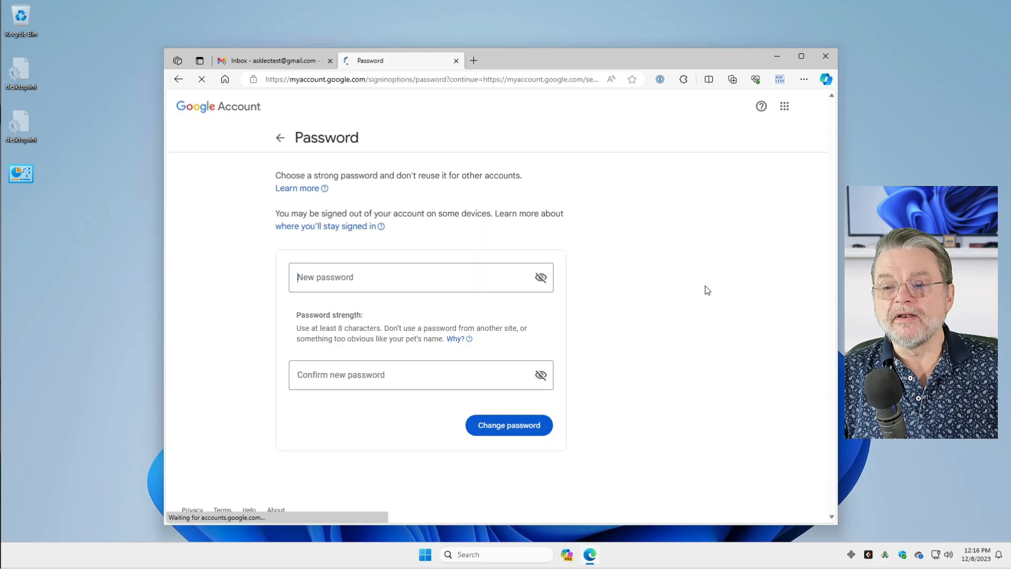
{"action": "left_click", "coordinate": [413, 277]}
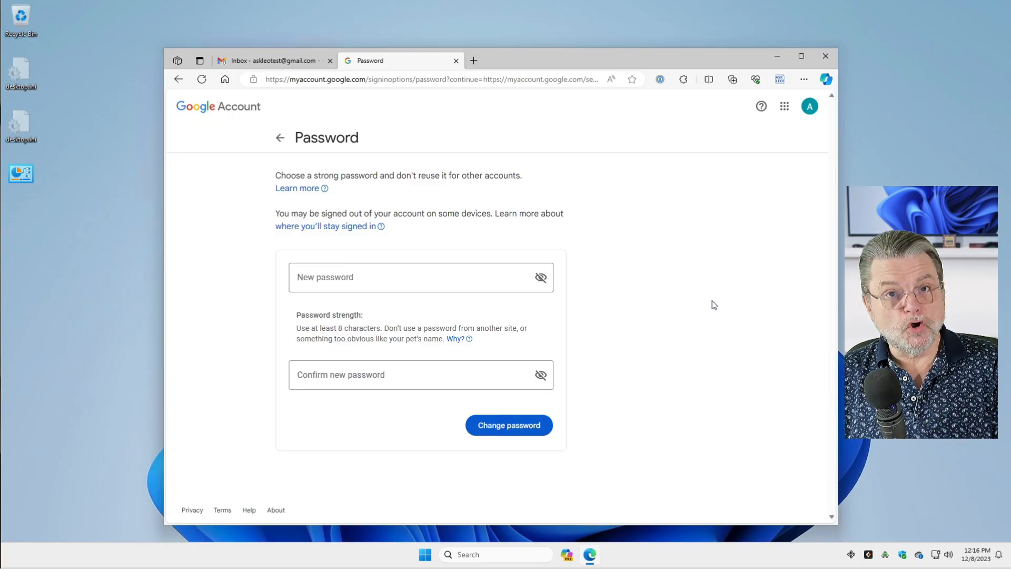
{"action": "left_click", "coordinate": [411, 277]}
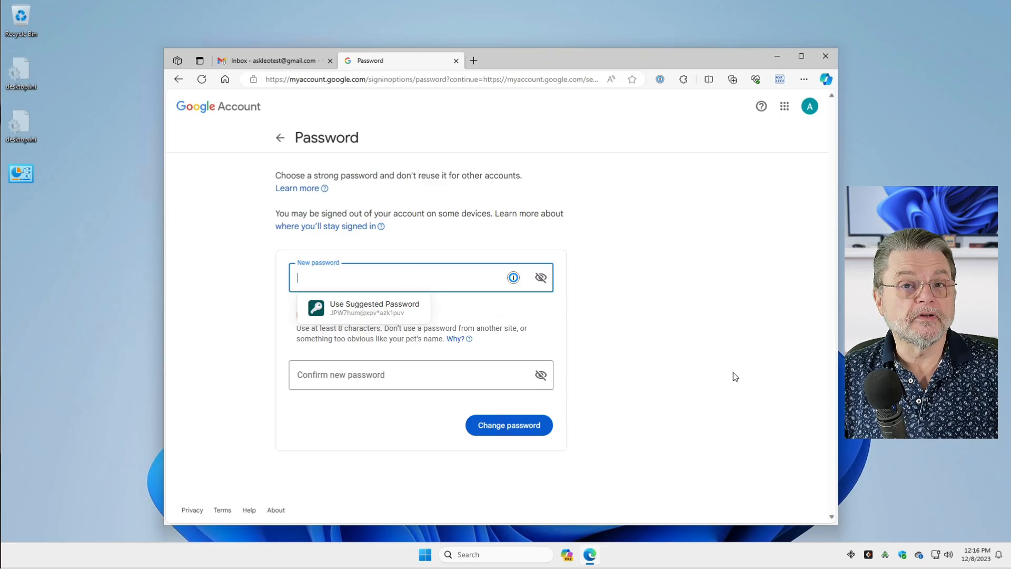
{"action": "mouse_move", "coordinate": [758, 387]}
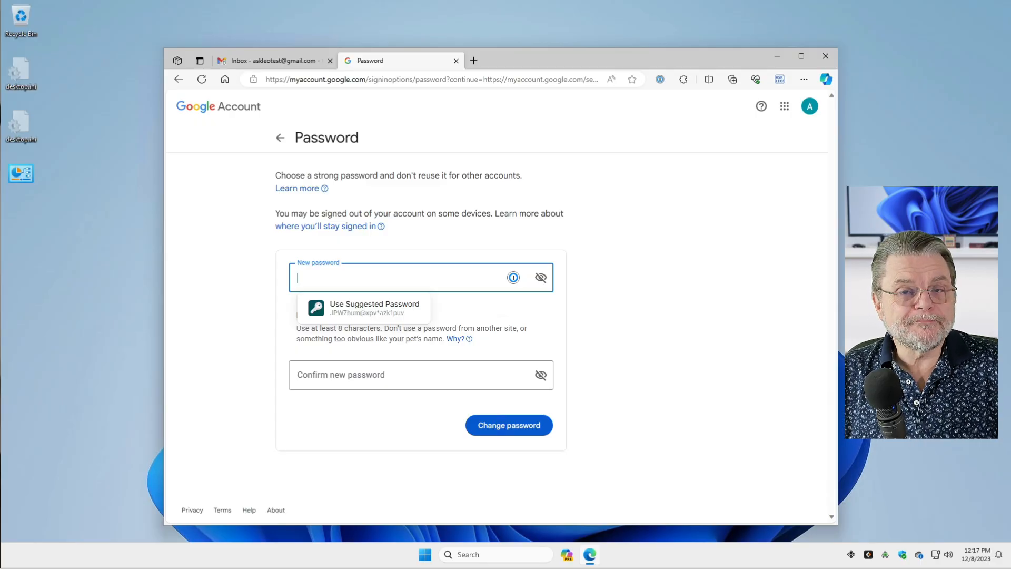
{"action": "mouse_move", "coordinate": [48, 266]}
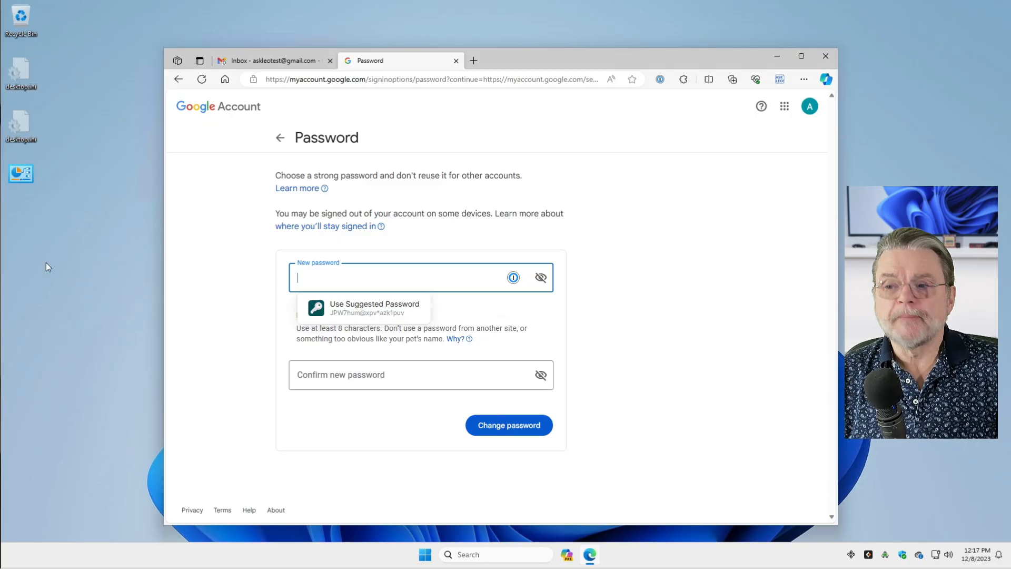
Return to the Google Account Security page via the avatar and Manage your Google Account.
{"action": "left_click", "coordinate": [809, 106]}
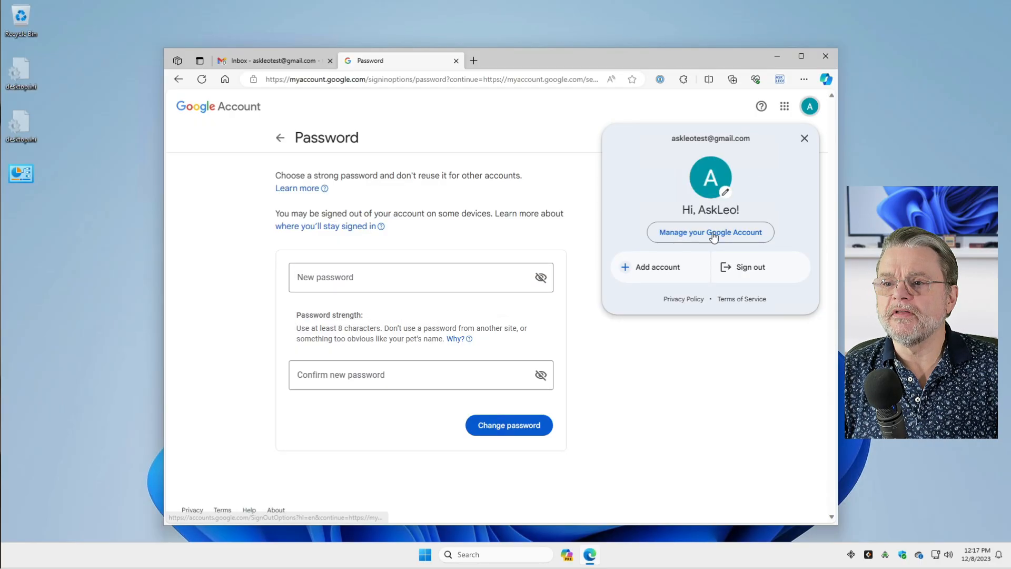
{"action": "left_click", "coordinate": [710, 232]}
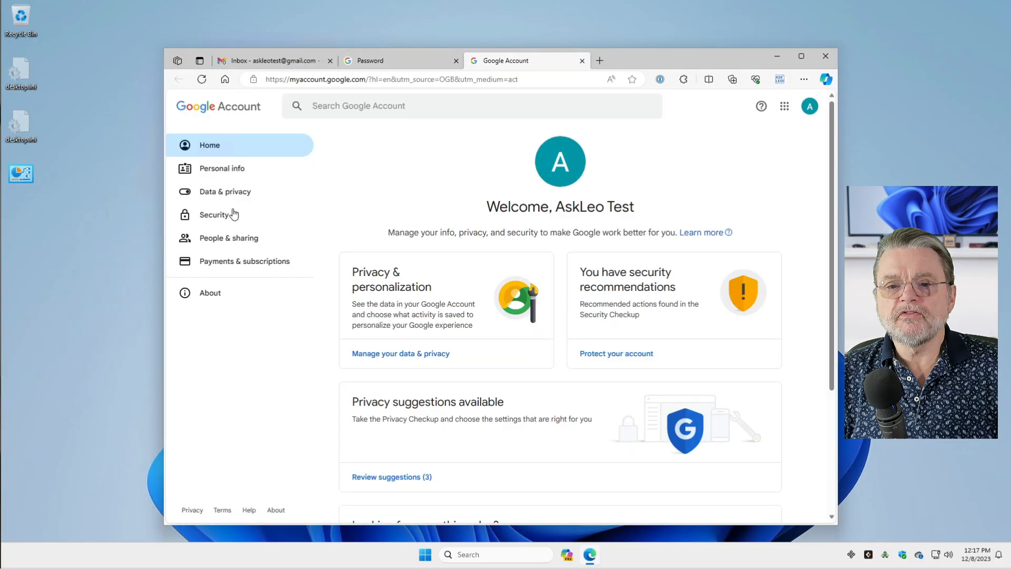
{"action": "left_click", "coordinate": [214, 214]}
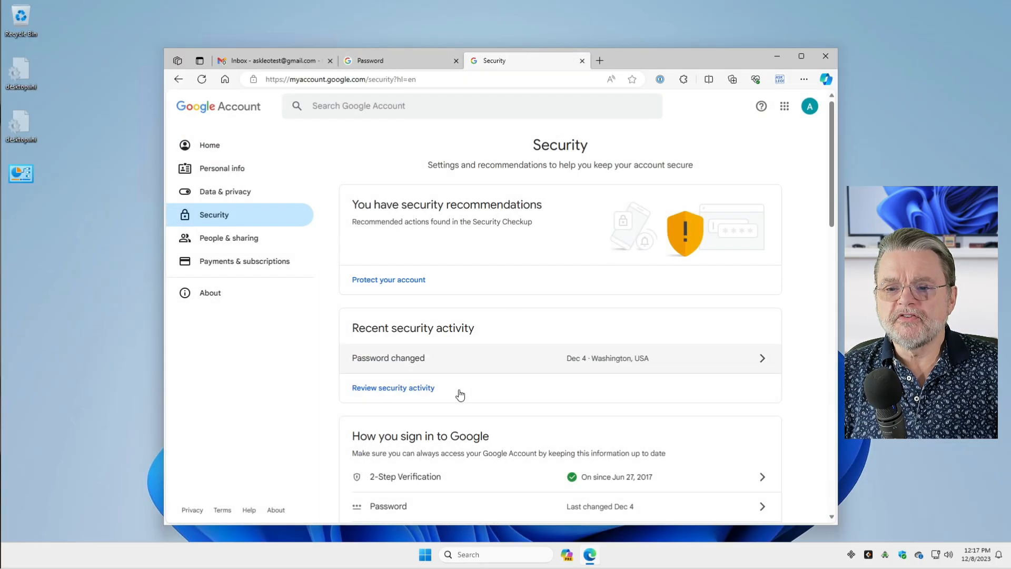